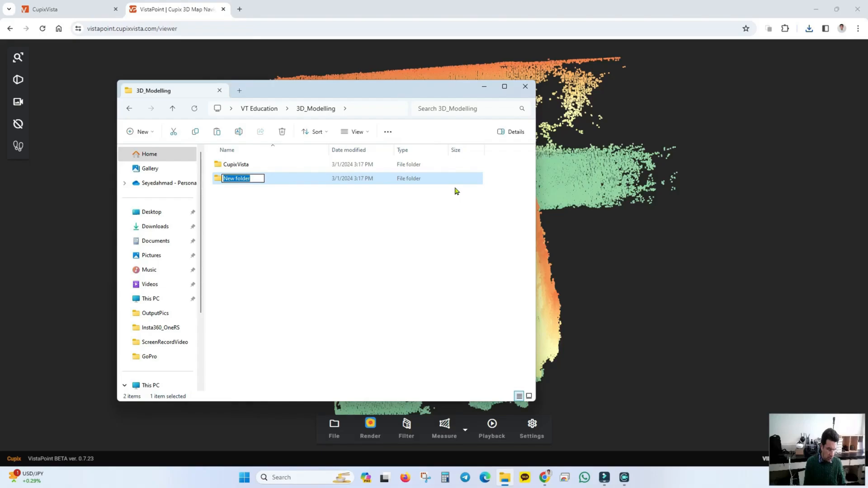
Name the new folder in 3D_Modelling 'Agisoftmetashape'.
{"action": "type", "text": "Agisoftm"}
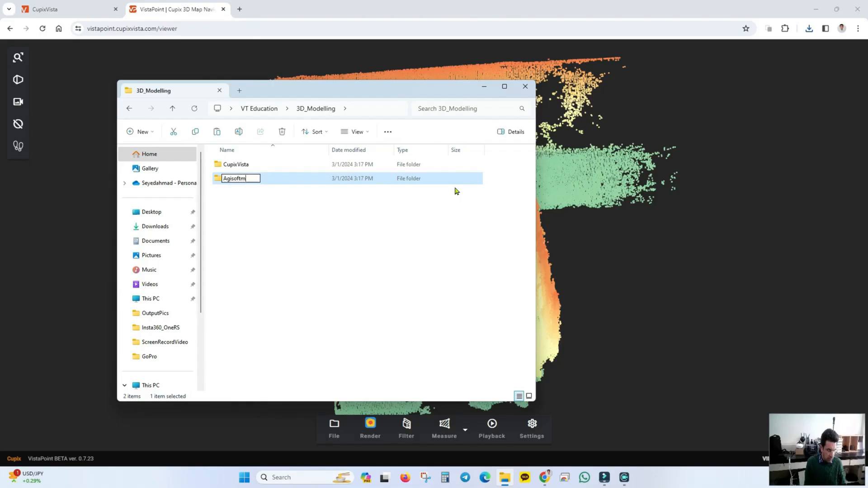
{"action": "type", "text": "etashape"}
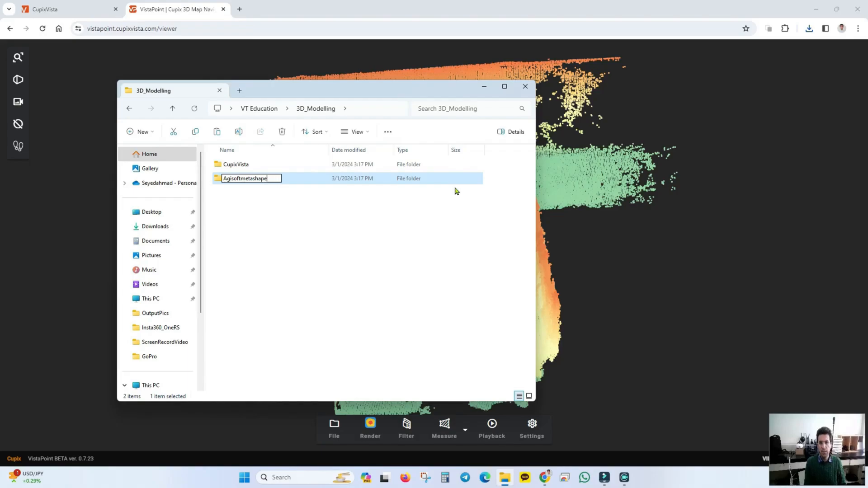
{"action": "key", "text": "Return"}
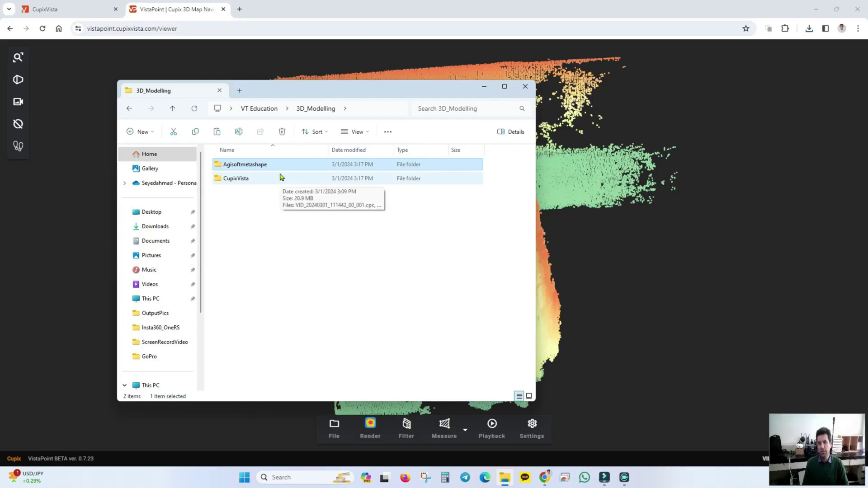
{"action": "mouse_move", "coordinate": [341, 232]}
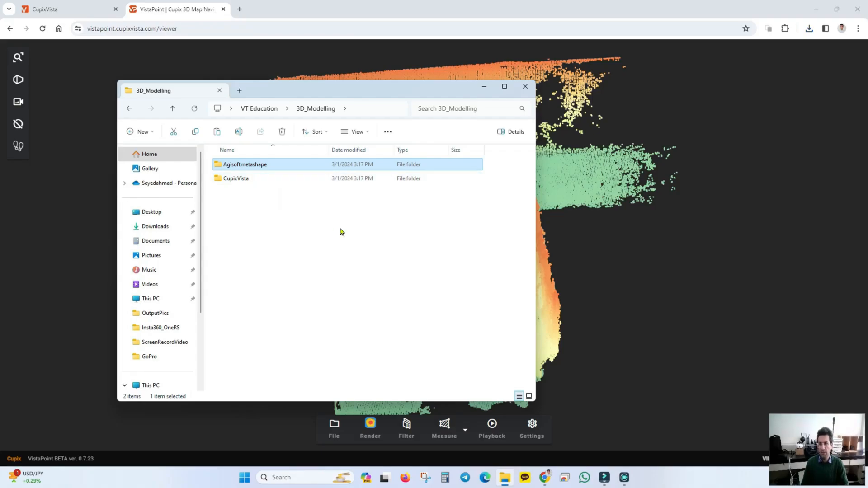
{"action": "mouse_move", "coordinate": [857, 10]}
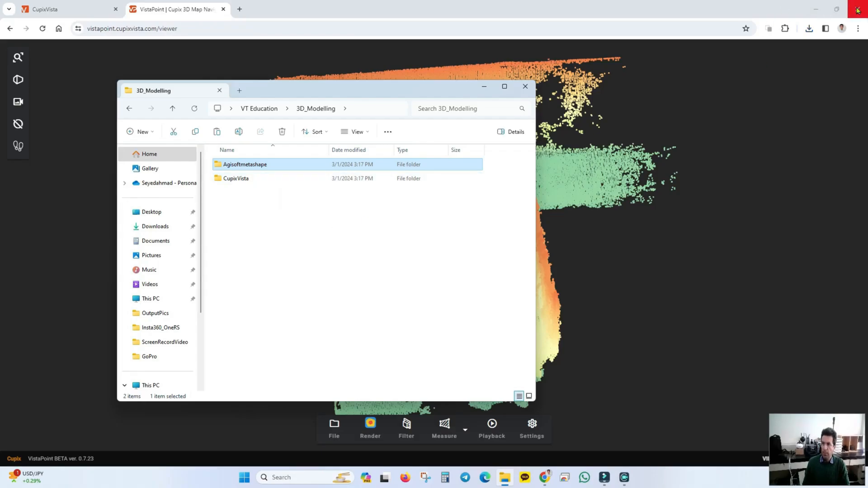
Close the point-cloud viewer browser and launch Agisoft Metashape Professional from the desktop.
{"action": "left_click", "coordinate": [858, 9]}
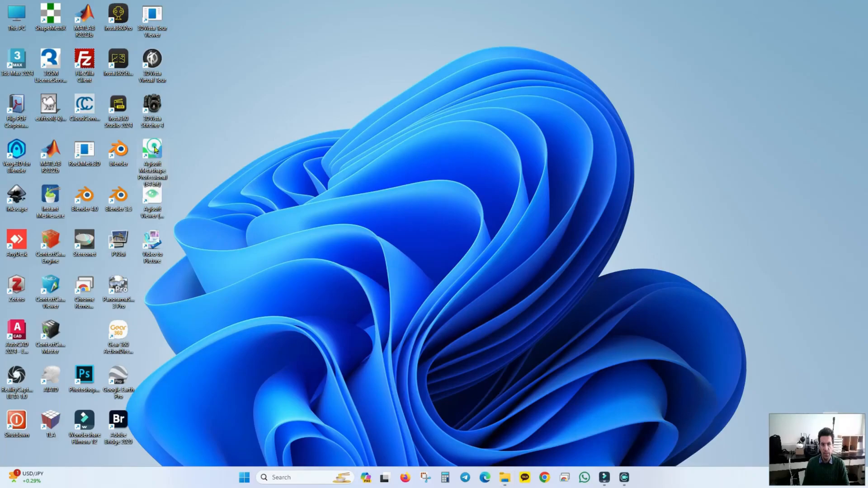
{"action": "double_click", "coordinate": [152, 155]}
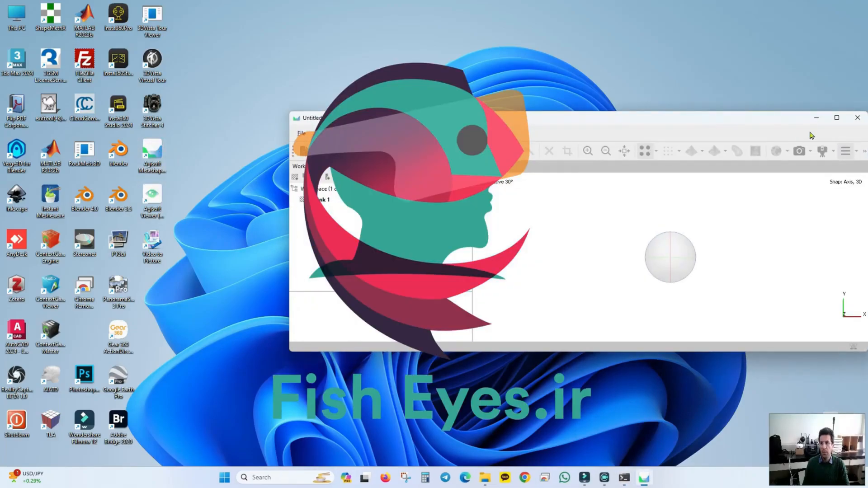
Maximize the Metashape window showing the untitled project with empty Chunk 1.
{"action": "left_click", "coordinate": [837, 118]}
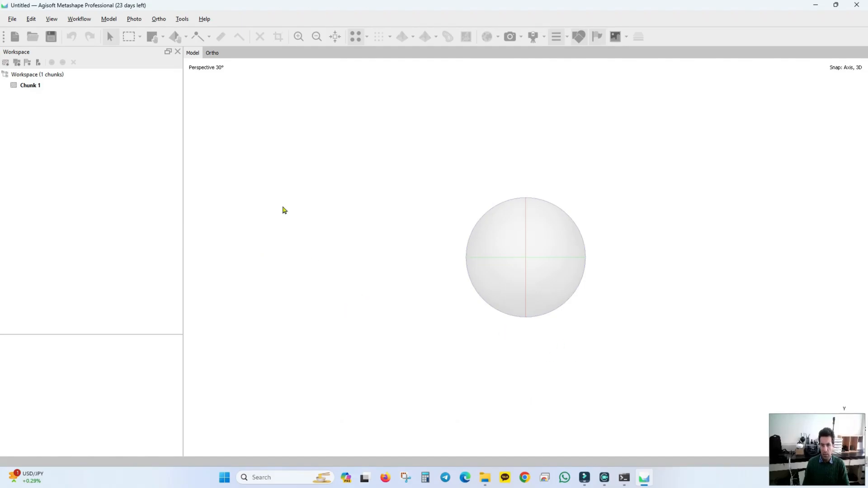
{"action": "mouse_move", "coordinate": [59, 7]}
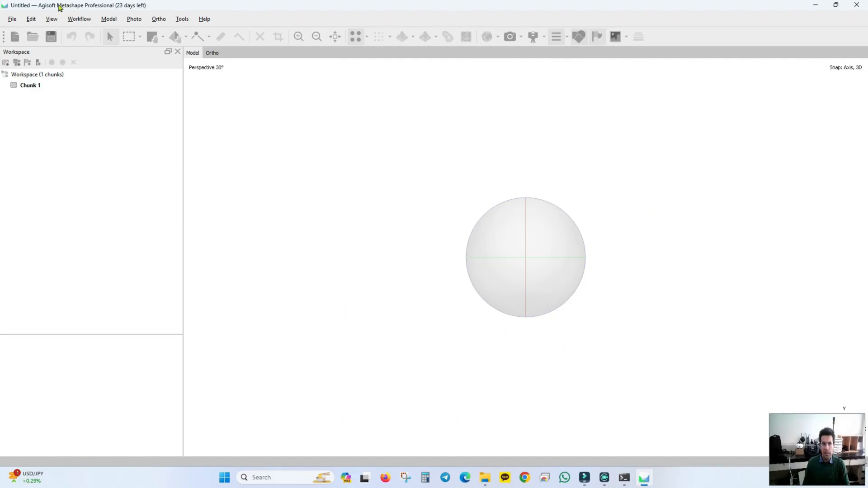
{"action": "mouse_move", "coordinate": [128, 10]}
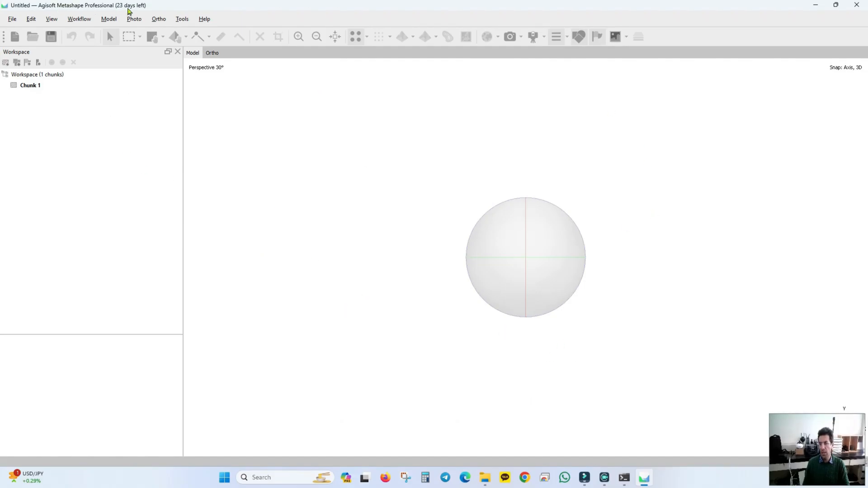
{"action": "mouse_move", "coordinate": [148, 166]}
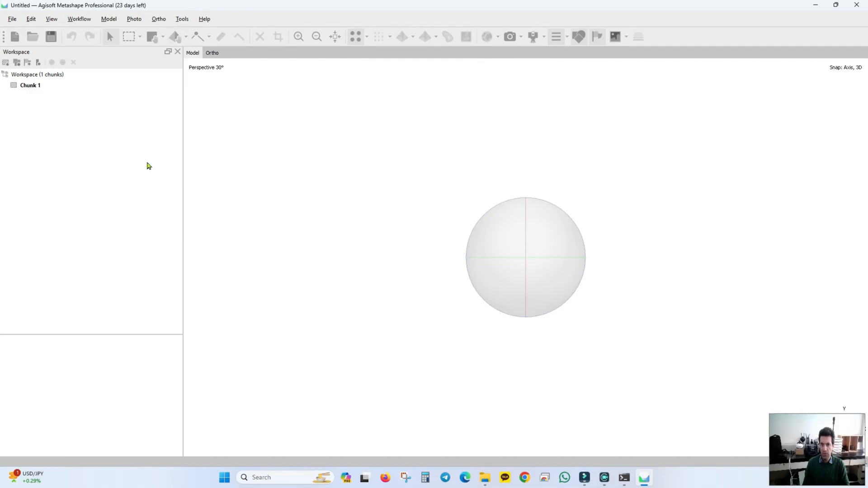
{"action": "mouse_move", "coordinate": [302, 150]}
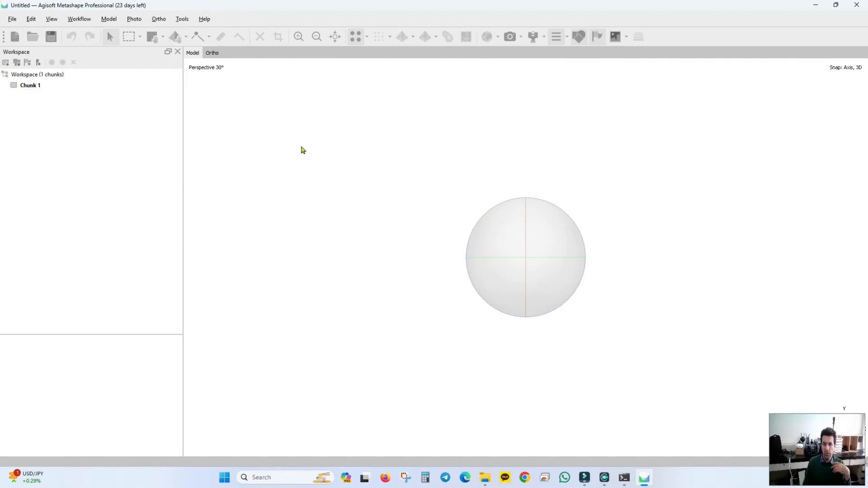
{"action": "mouse_move", "coordinate": [502, 271]}
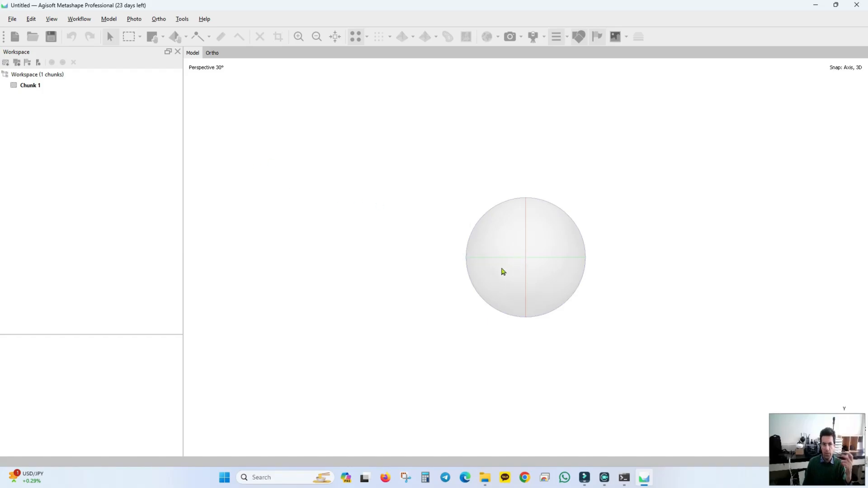
{"action": "mouse_move", "coordinate": [433, 268]}
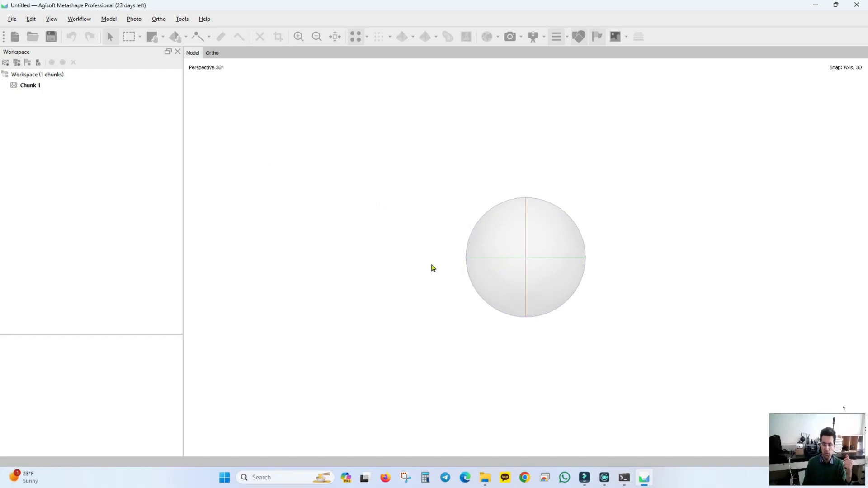
{"action": "mouse_move", "coordinate": [437, 264]}
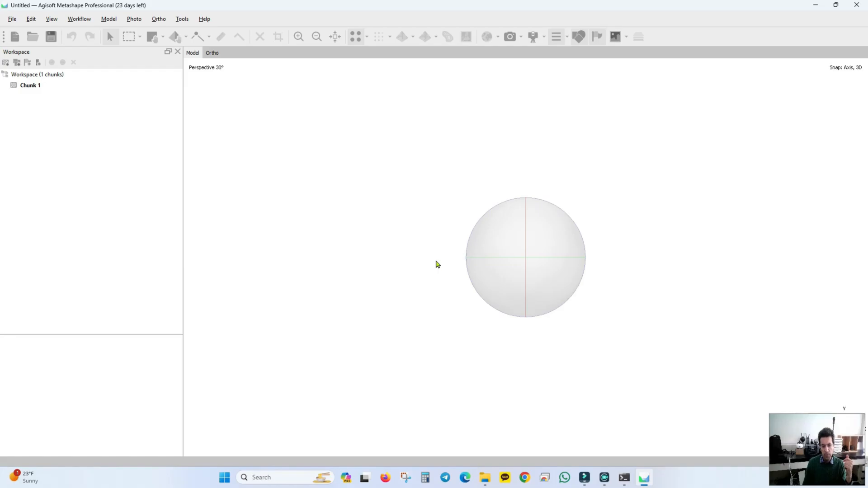
{"action": "mouse_move", "coordinate": [407, 271]}
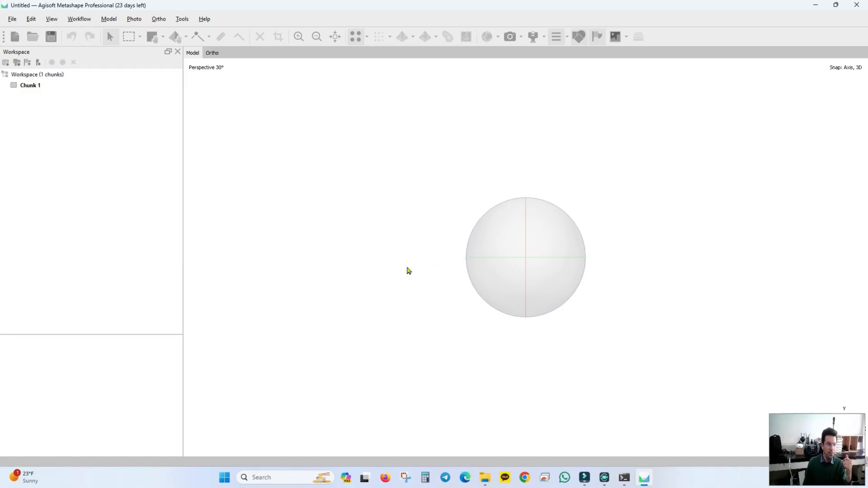
{"action": "mouse_move", "coordinate": [281, 60]}
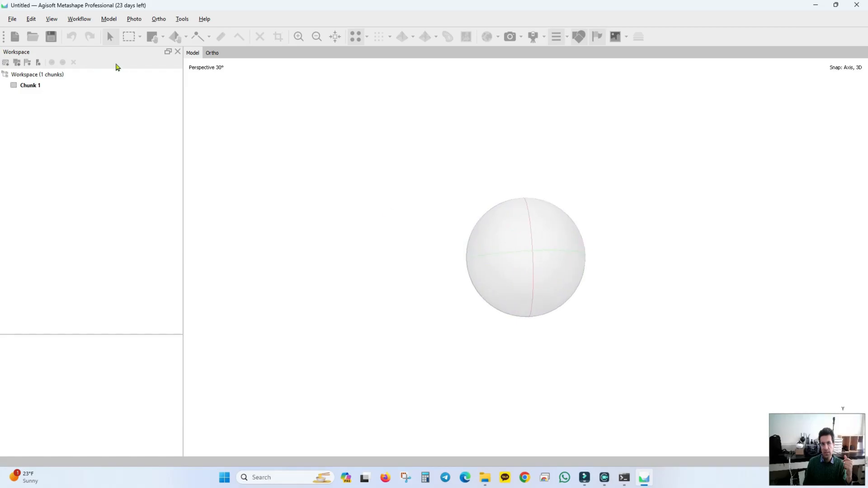
{"action": "mouse_move", "coordinate": [79, 19]}
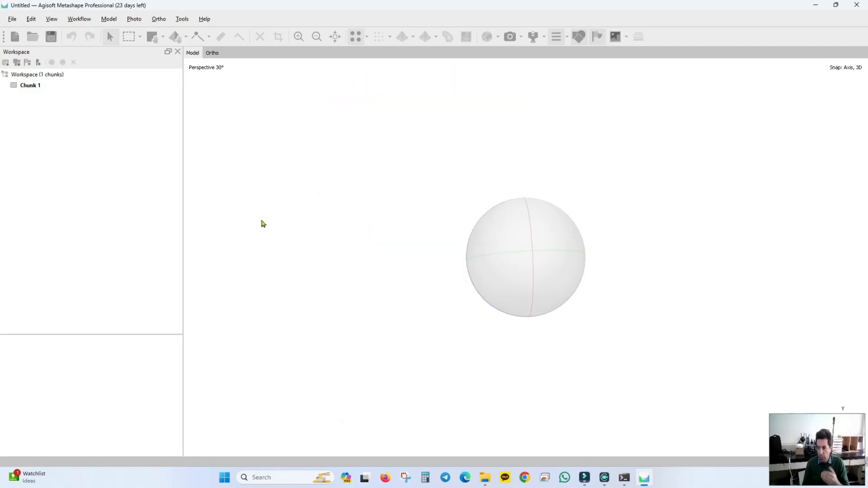
{"action": "mouse_move", "coordinate": [255, 224]}
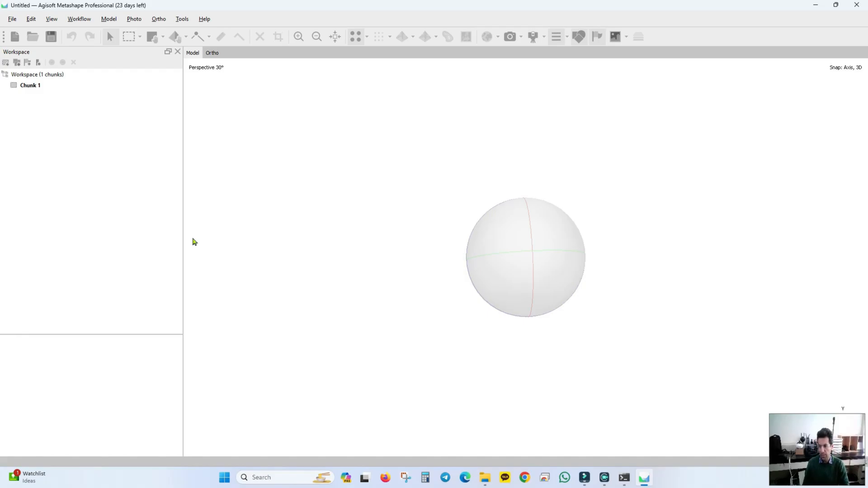
{"action": "mouse_move", "coordinate": [202, 234]}
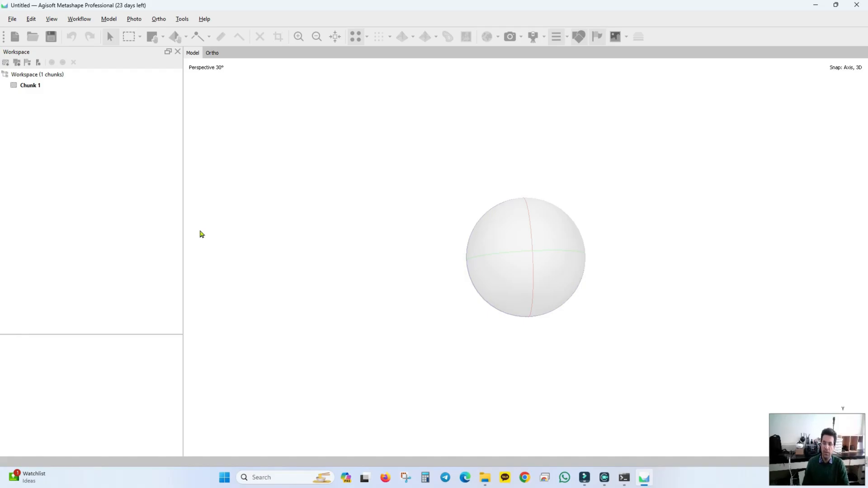
{"action": "mouse_move", "coordinate": [198, 233]}
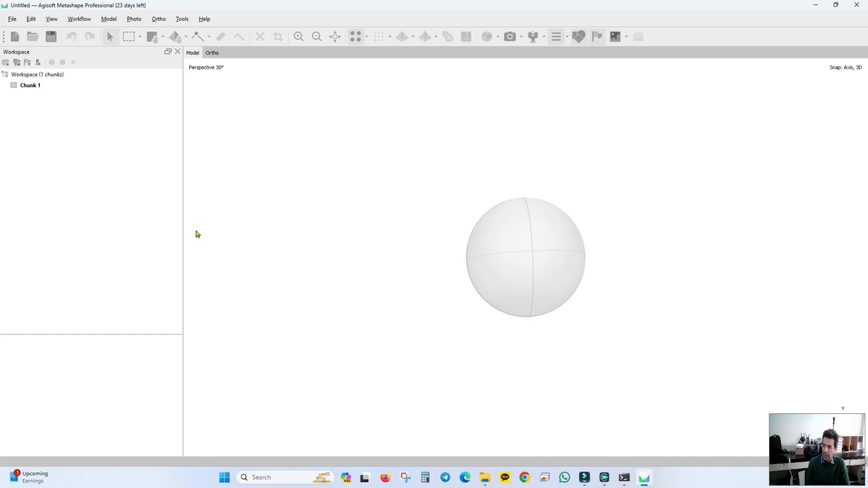
{"action": "mouse_move", "coordinate": [623, 239]}
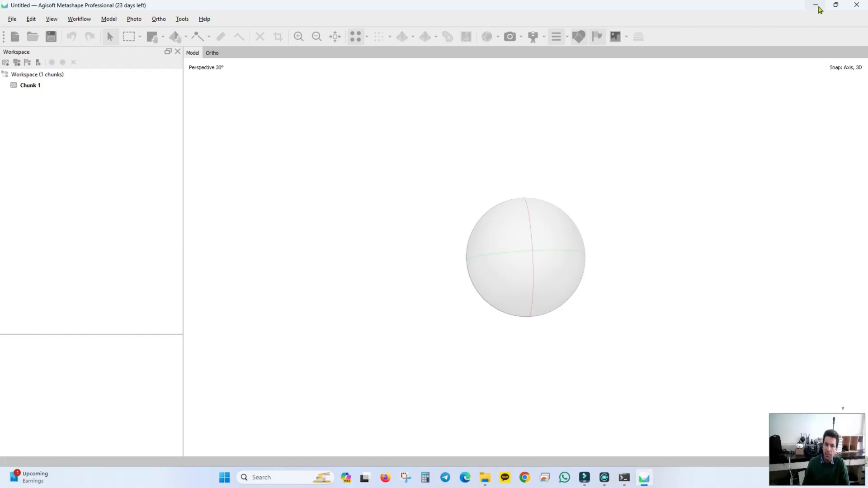
{"action": "mouse_move", "coordinate": [815, 6]}
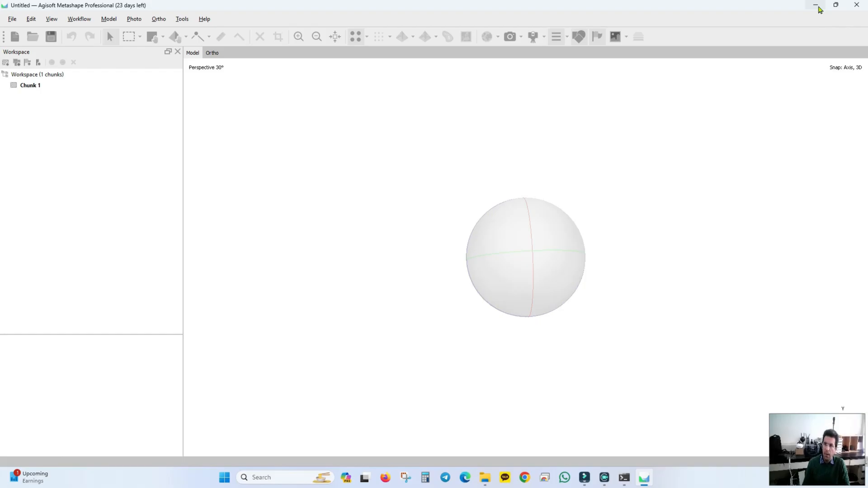
Minimize Metashape so the Windows desktop is visible.
{"action": "left_click", "coordinate": [814, 5]}
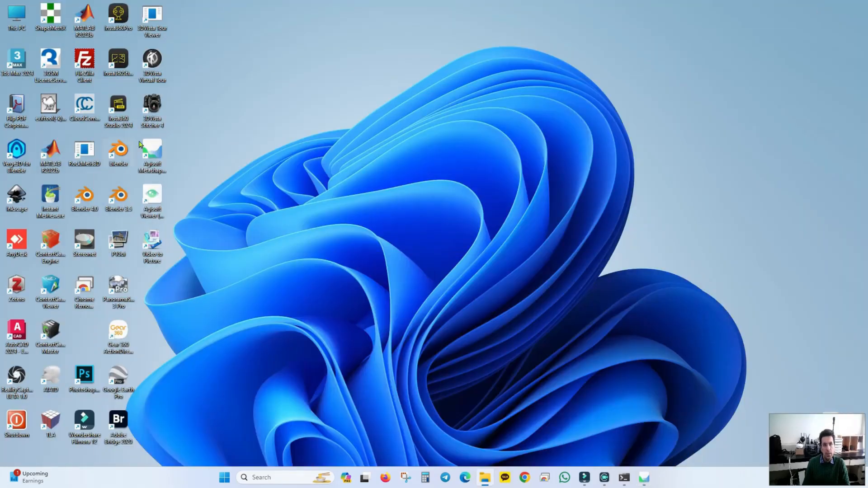
{"action": "mouse_move", "coordinate": [142, 116]}
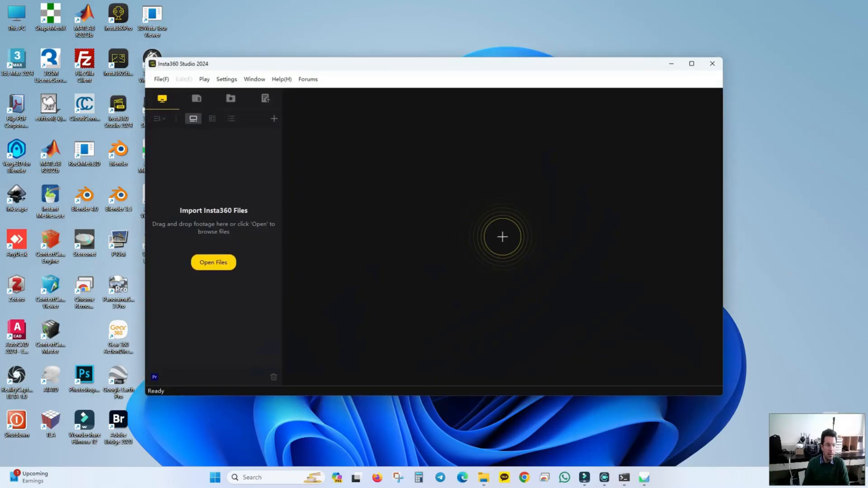
Maximize Insta360 Studio and import VID_20240301_121209_00_002.insv from Insta360_OneRS.
{"action": "left_click", "coordinate": [692, 63]}
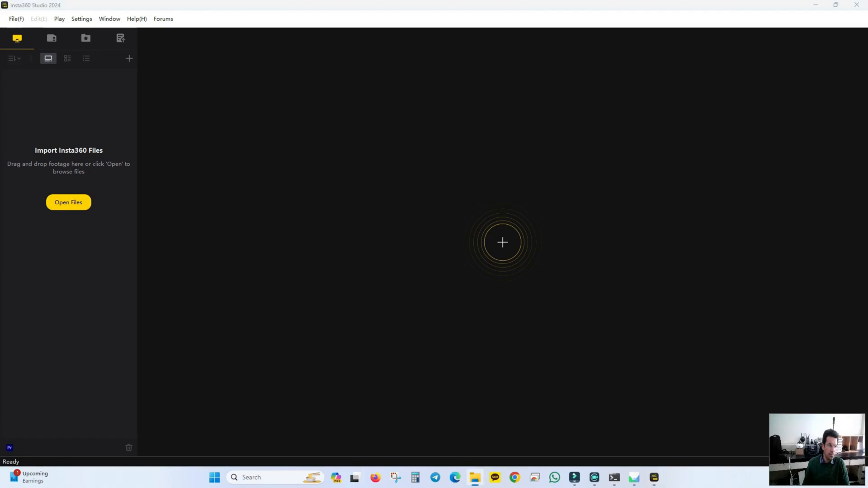
{"action": "left_click", "coordinate": [68, 202]}
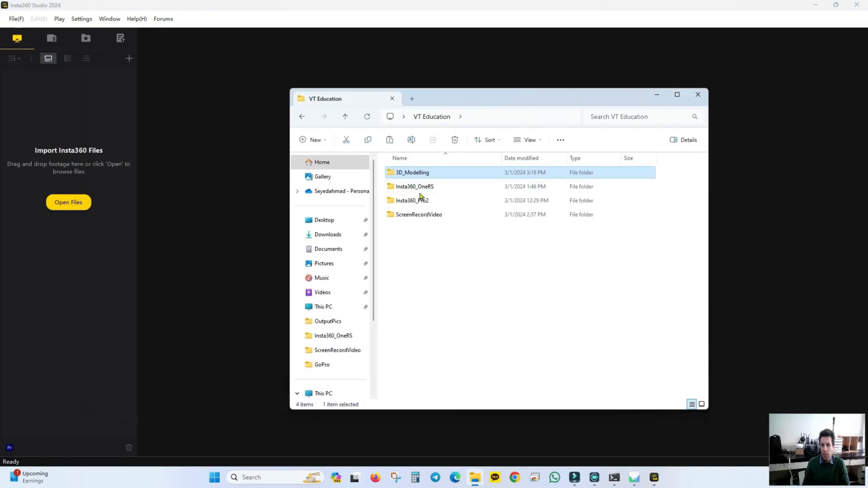
{"action": "double_click", "coordinate": [414, 186]}
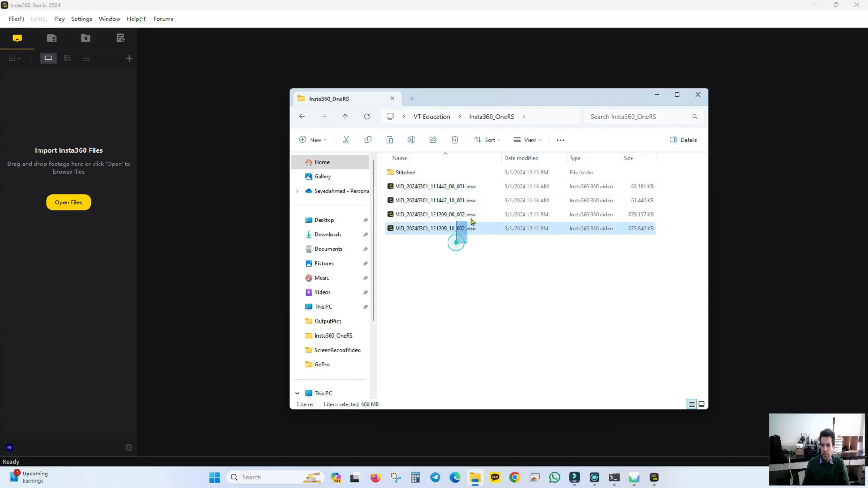
{"action": "left_click", "coordinate": [698, 94]}
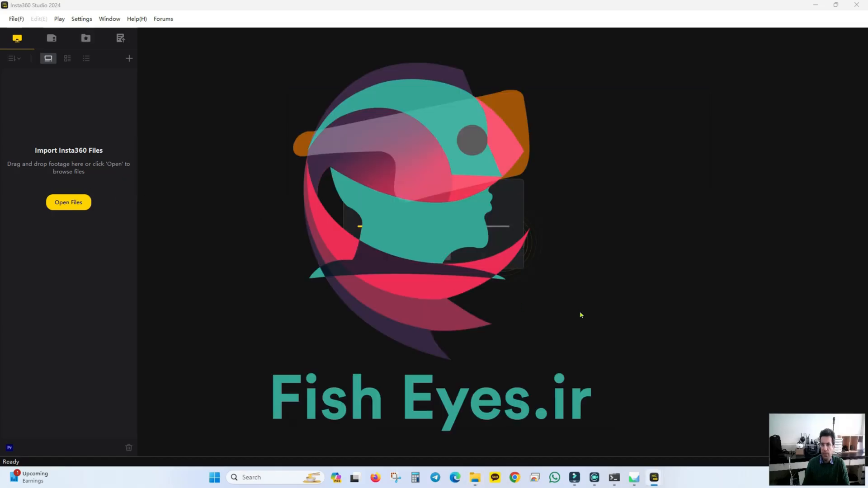
{"action": "left_click", "coordinate": [68, 202]}
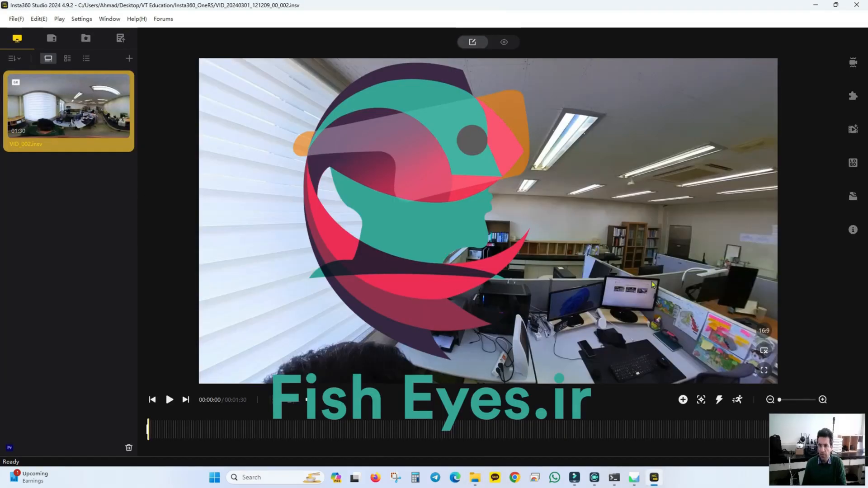
{"action": "left_click", "coordinate": [169, 400]}
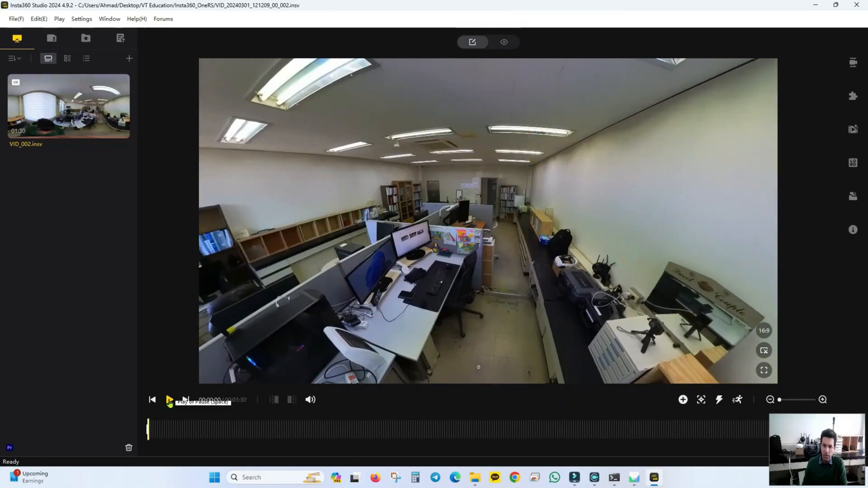
{"action": "left_click", "coordinate": [169, 400]}
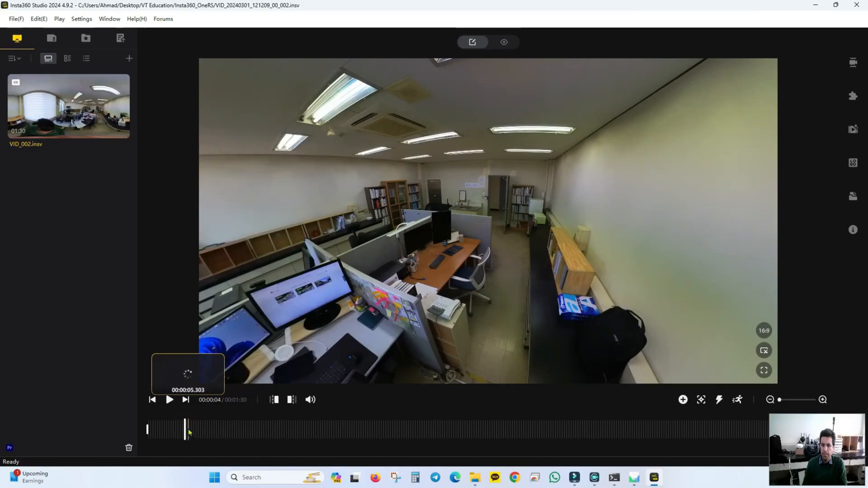
{"action": "left_click", "coordinate": [168, 399]}
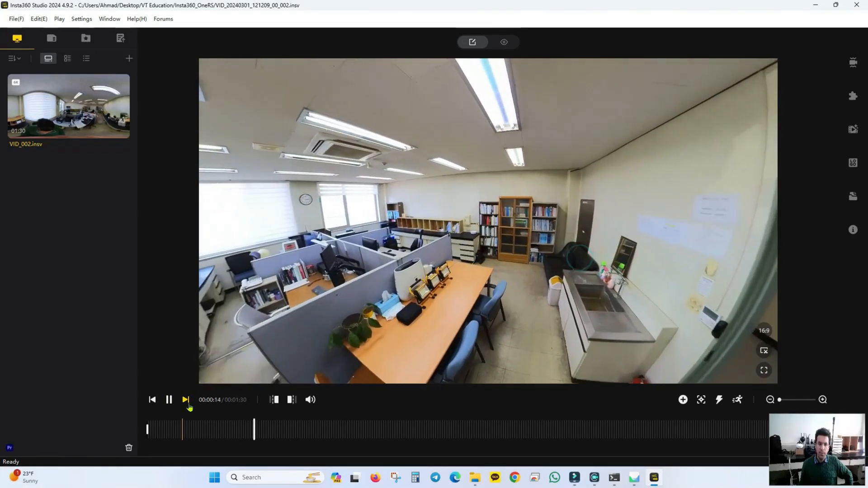
{"action": "left_click", "coordinate": [169, 400]}
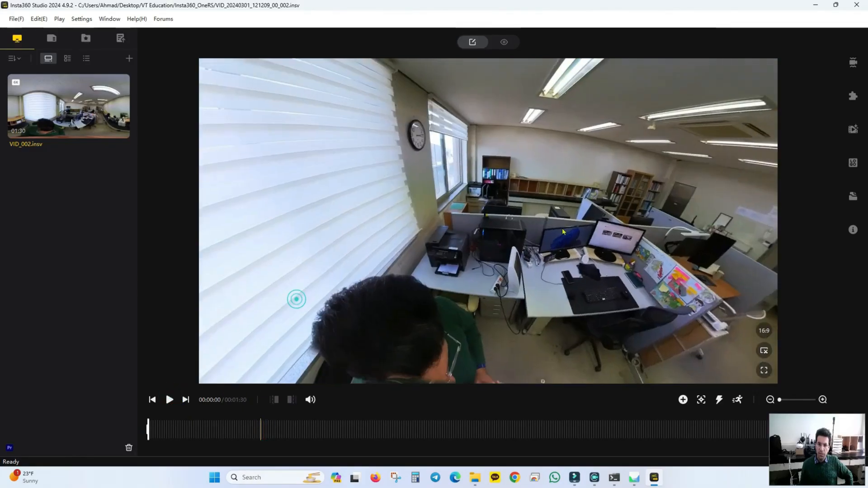
Preview the office clip's final seconds and trim its end so it runs 1:28.
{"action": "left_click", "coordinate": [170, 399]}
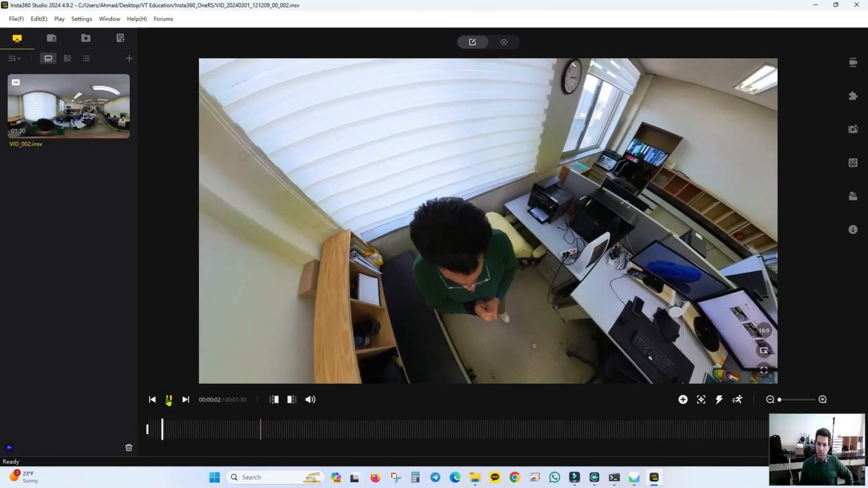
{"action": "left_click", "coordinate": [168, 399]}
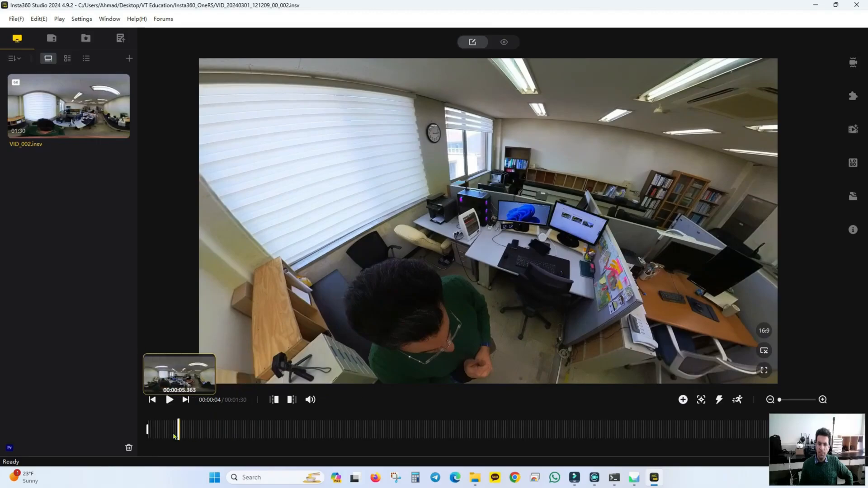
{"action": "left_click", "coordinate": [692, 429]}
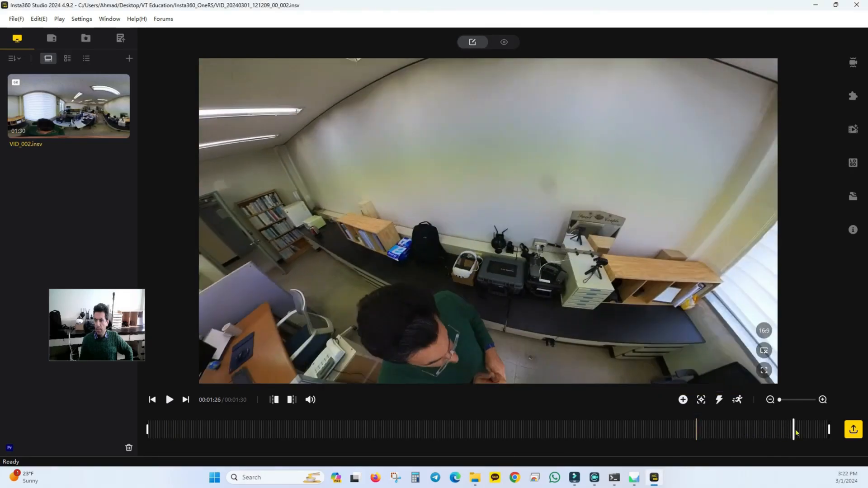
{"action": "left_click", "coordinate": [169, 399]}
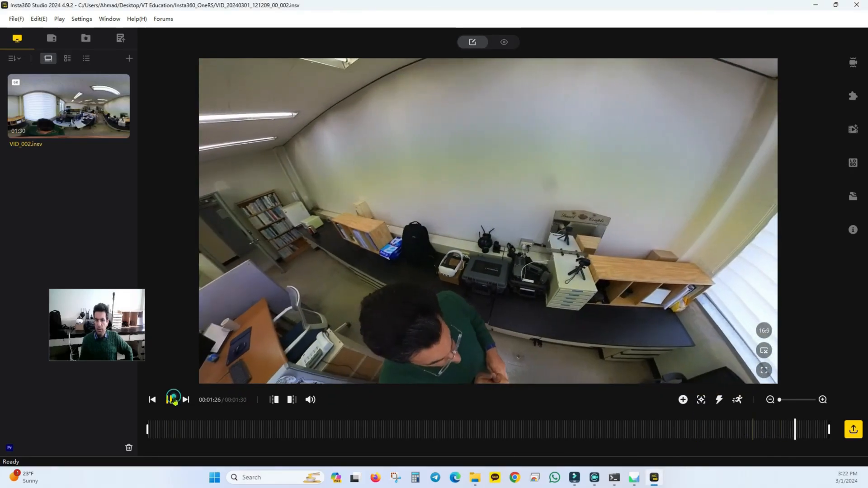
{"action": "left_click", "coordinate": [172, 400]}
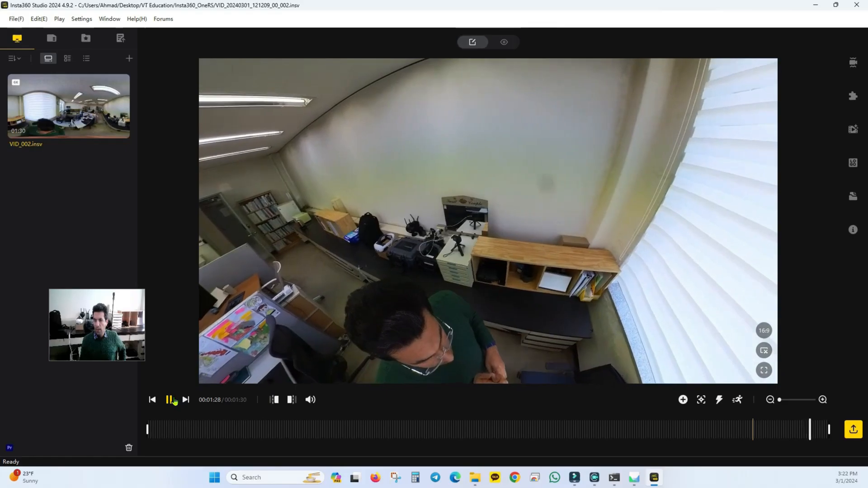
{"action": "left_click", "coordinate": [170, 399]}
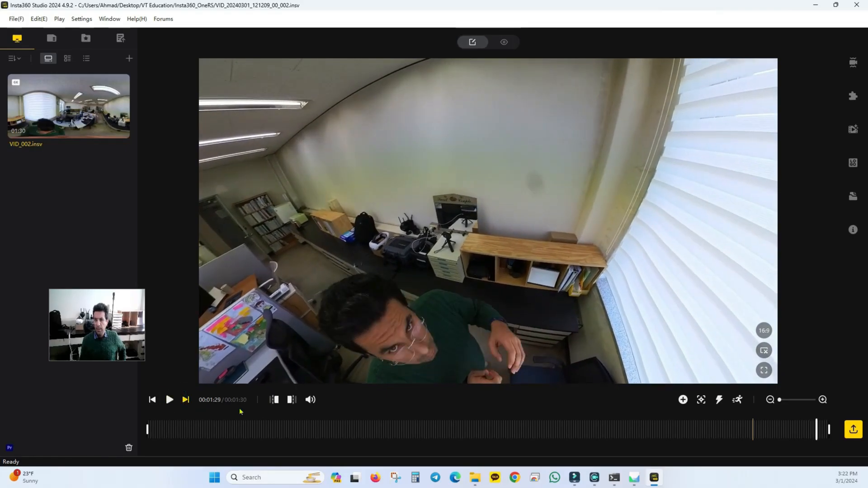
{"action": "mouse_move", "coordinate": [170, 400]}
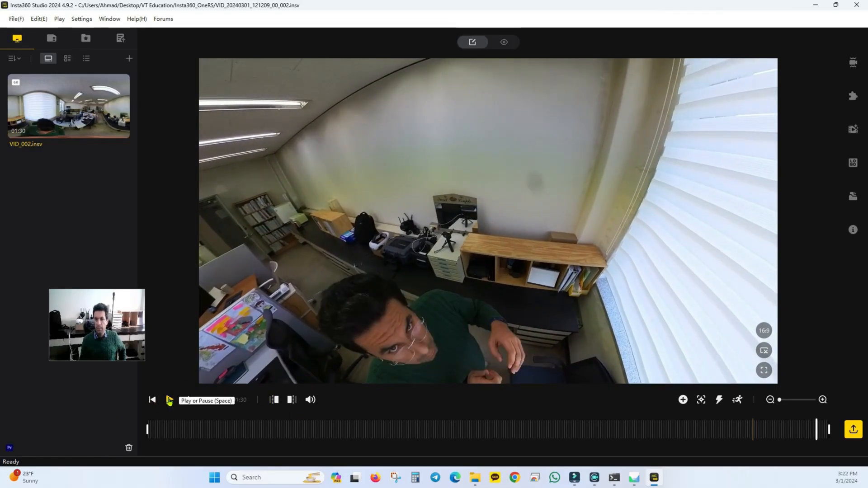
{"action": "left_click", "coordinate": [169, 400]}
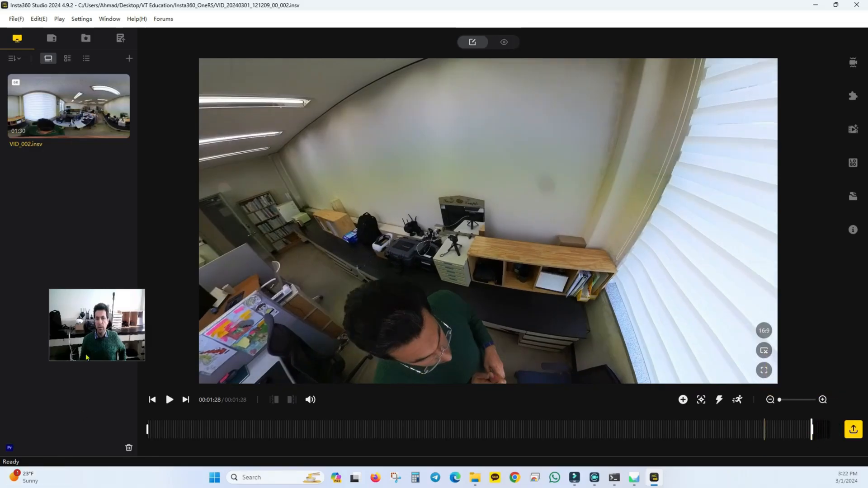
{"action": "left_click", "coordinate": [853, 429]}
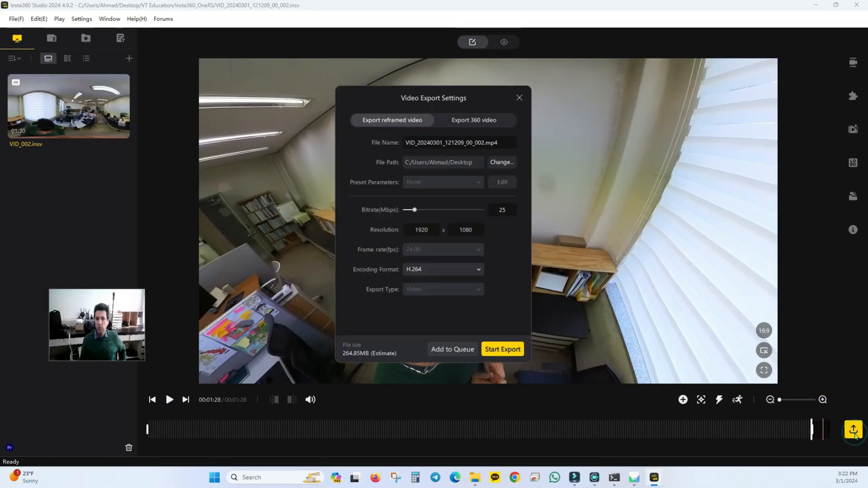
{"action": "left_click", "coordinate": [519, 97]}
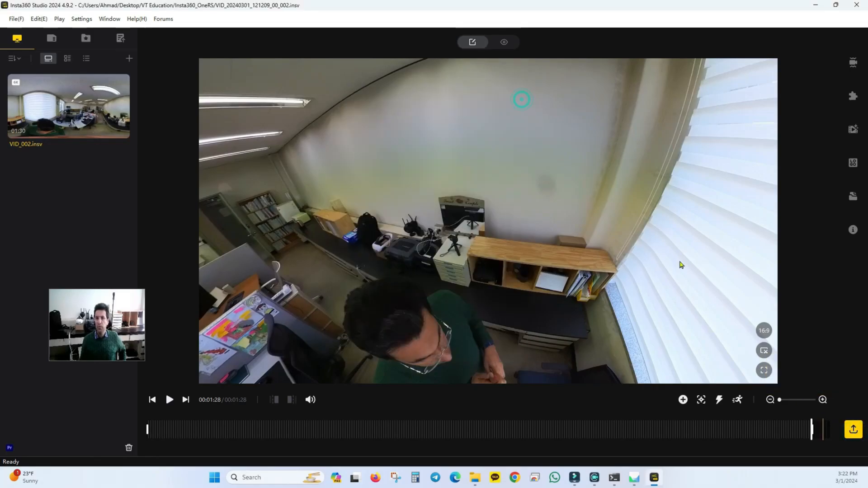
{"action": "mouse_move", "coordinate": [853, 95]}
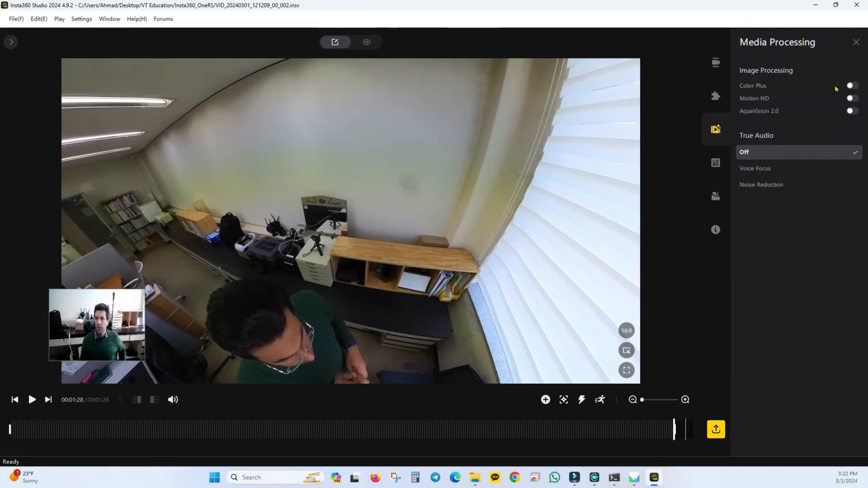
{"action": "left_click", "coordinate": [852, 85]}
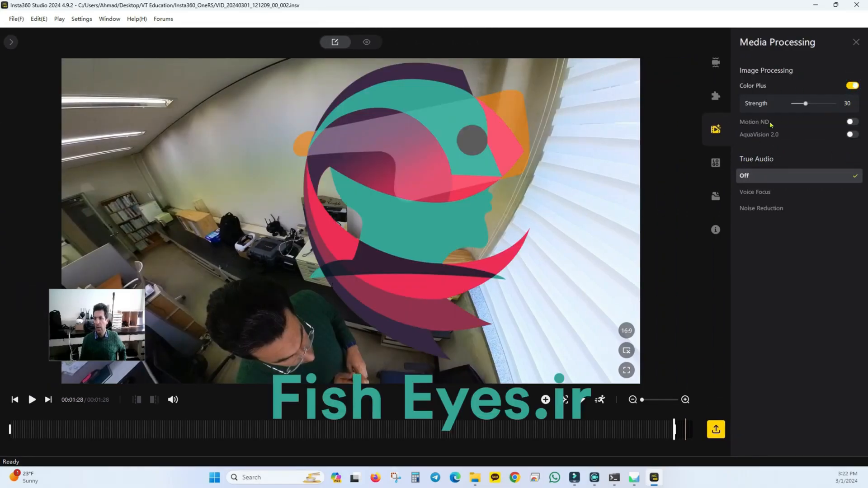
{"action": "mouse_move", "coordinate": [535, 271]}
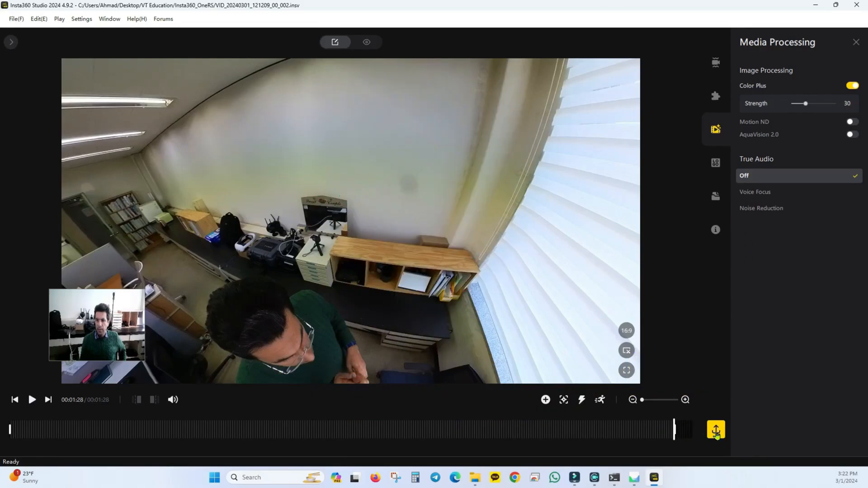
Queue VID_20240301_121209_00_002.mov for 360 export with ProRes 422 encoding.
{"action": "left_click", "coordinate": [716, 430]}
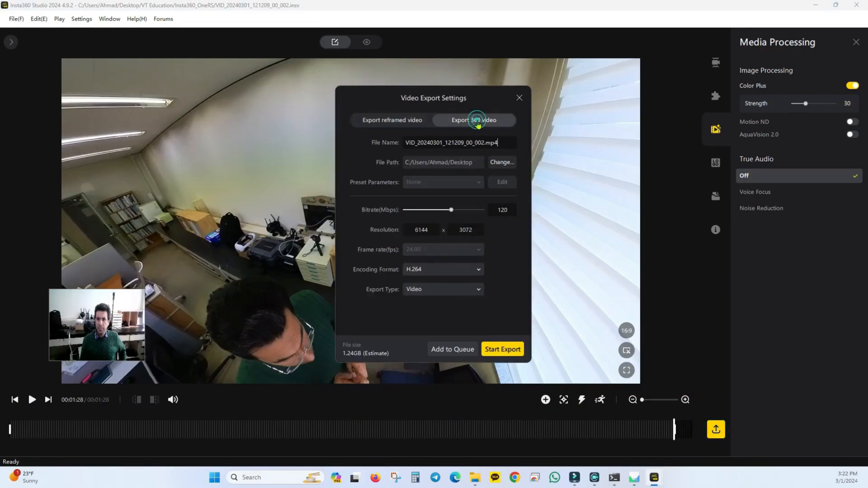
{"action": "left_click", "coordinate": [478, 269]}
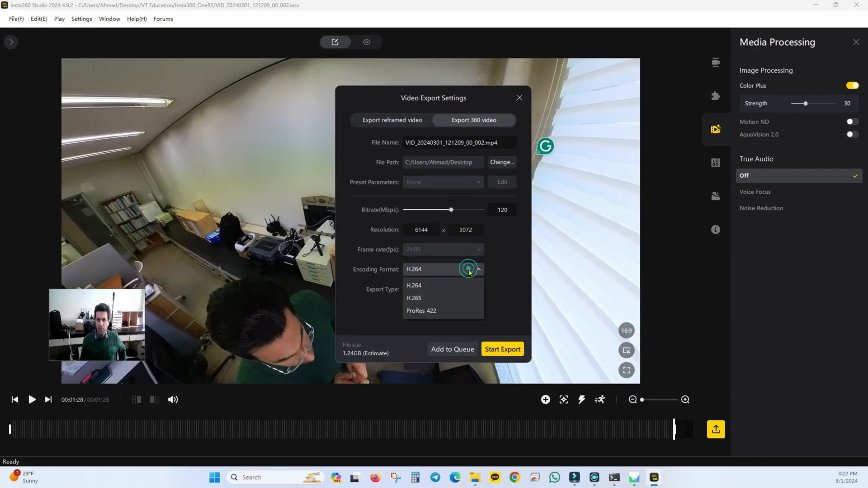
{"action": "left_click", "coordinate": [422, 311]}
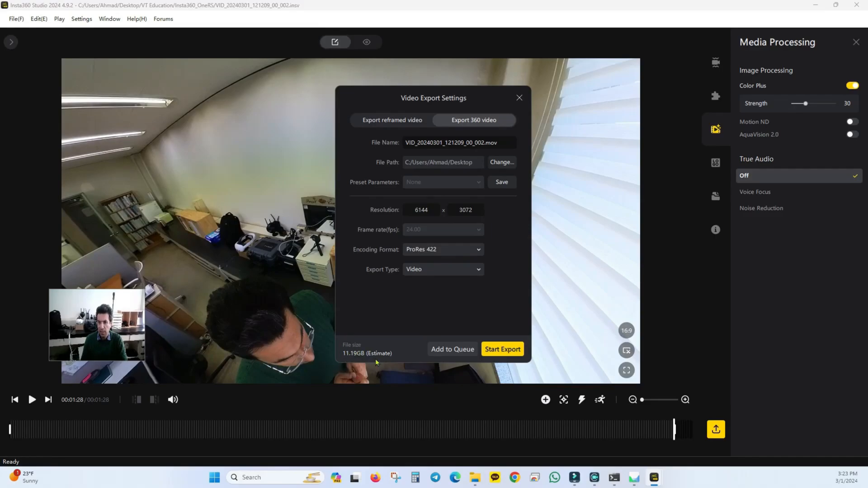
{"action": "mouse_move", "coordinate": [501, 196]}
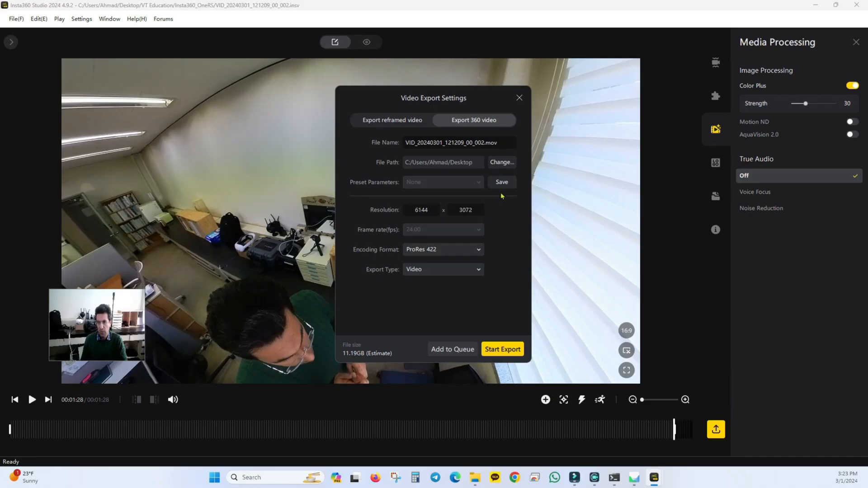
{"action": "left_click", "coordinate": [452, 349]}
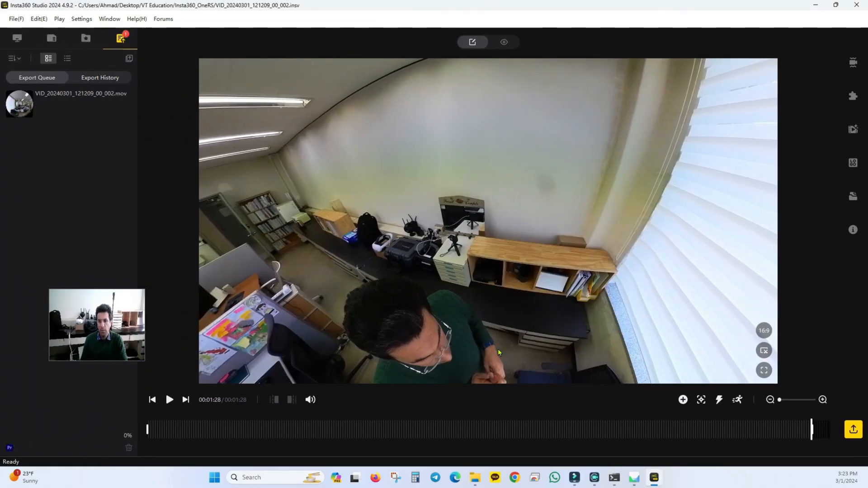
Import VID_20240301_111442_00_001.insv from the camera folder and play the 6-second clip.
{"action": "left_click", "coordinate": [472, 478]}
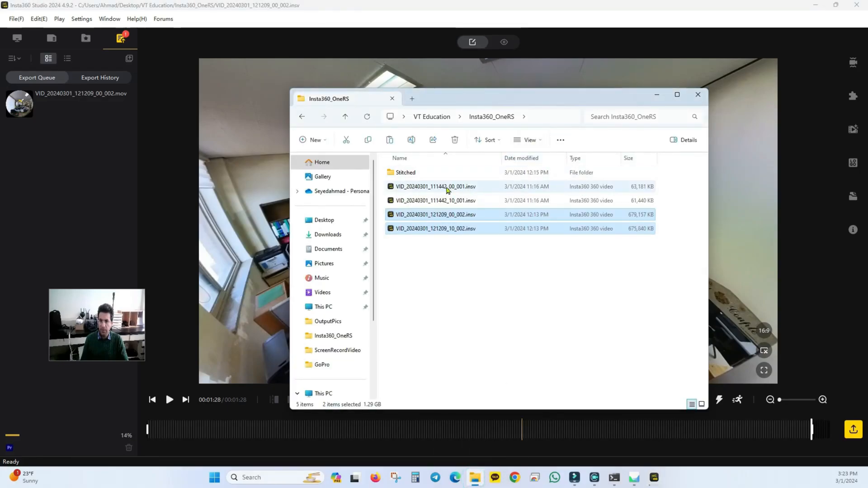
{"action": "left_click", "coordinate": [435, 200]}
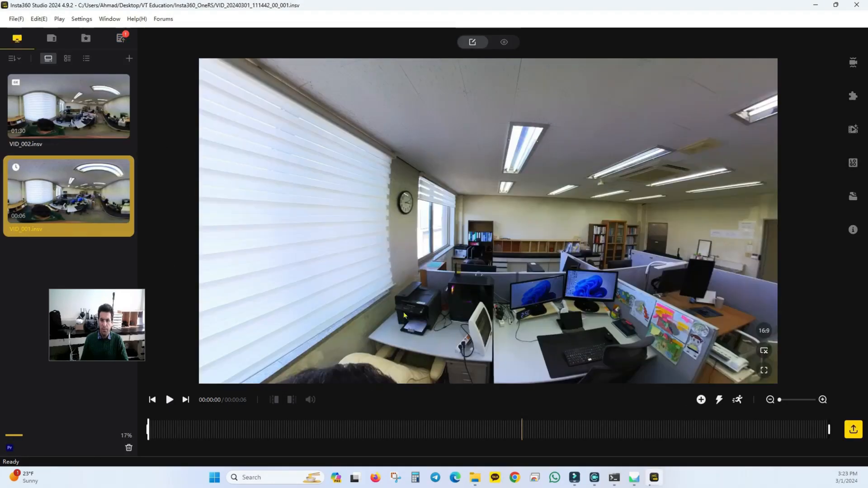
{"action": "left_click", "coordinate": [169, 399]}
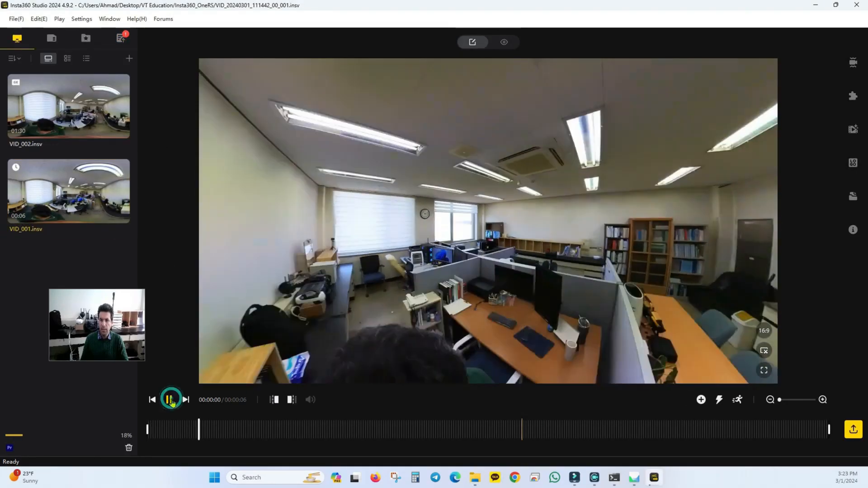
{"action": "left_click", "coordinate": [170, 400]}
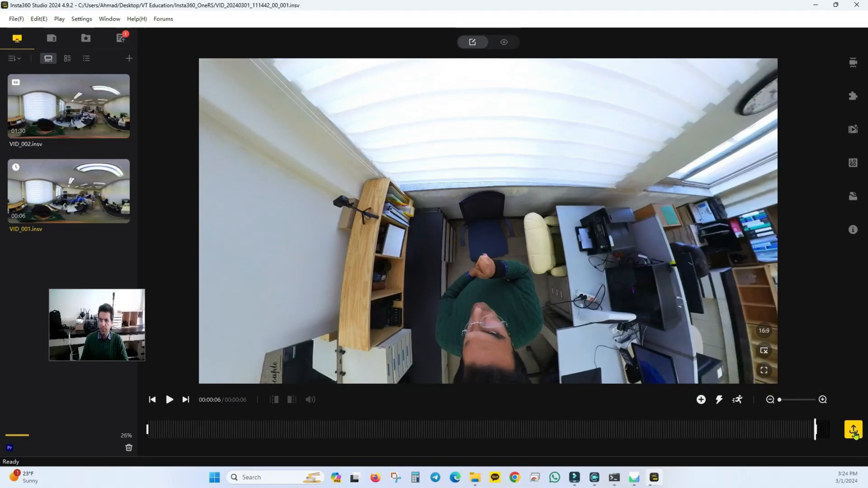
Turn on Color Plus at strength 30 for VID_001 and reopen its 360 export settings.
{"action": "left_click", "coordinate": [853, 430]}
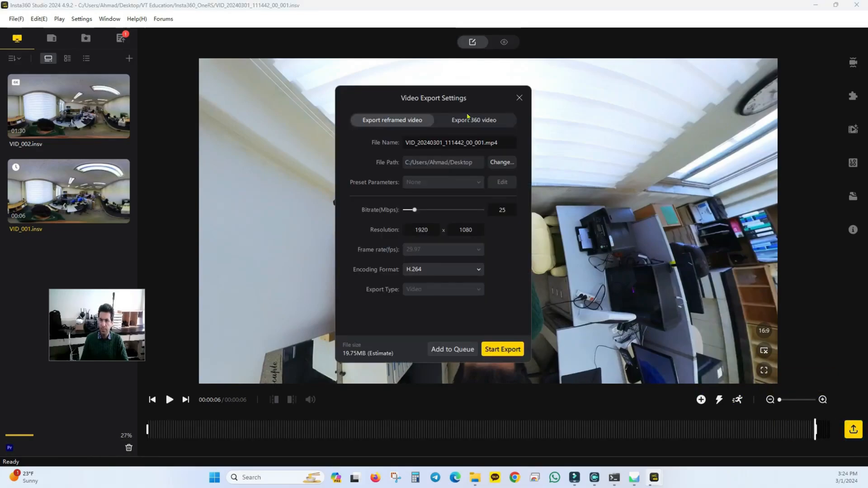
{"action": "left_click", "coordinate": [473, 120]}
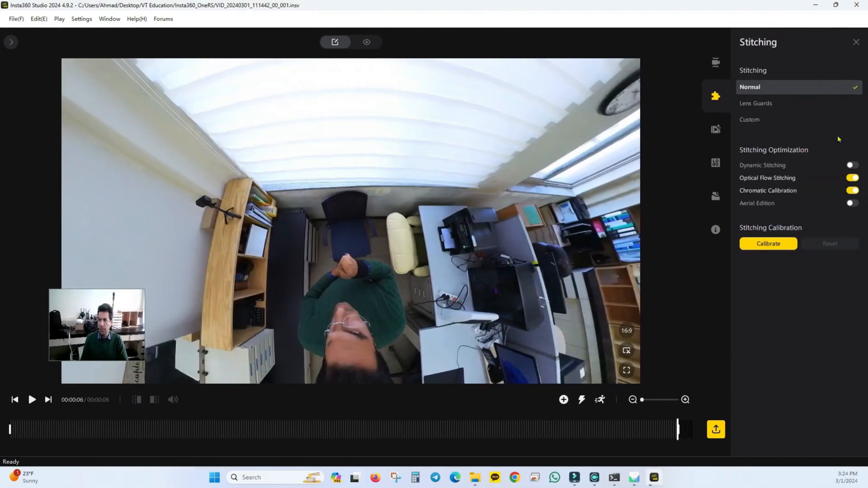
{"action": "left_click", "coordinate": [715, 130]}
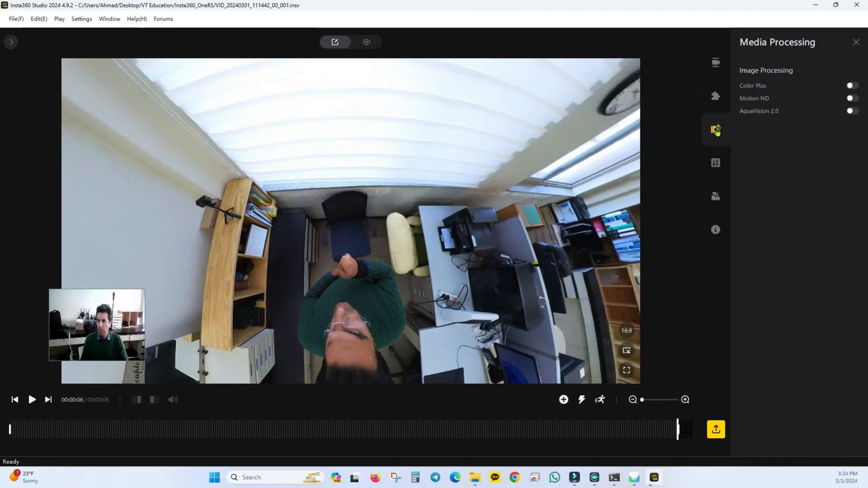
{"action": "left_click", "coordinate": [852, 85]}
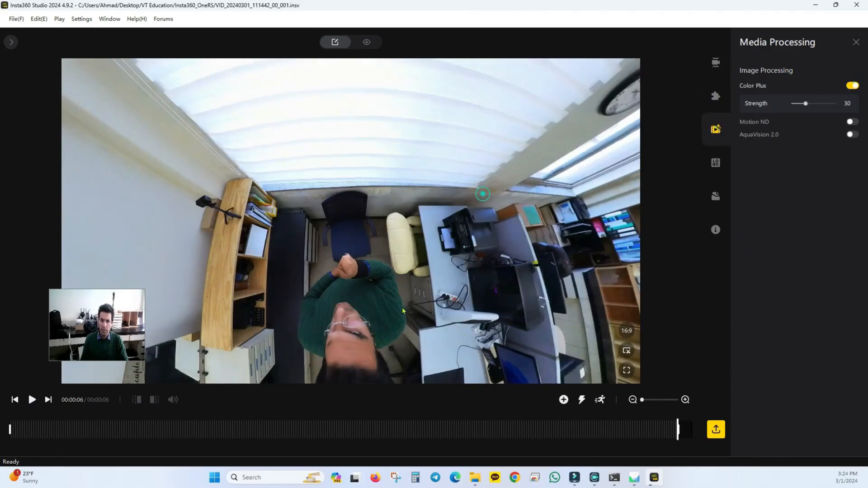
{"action": "left_click", "coordinate": [715, 430]}
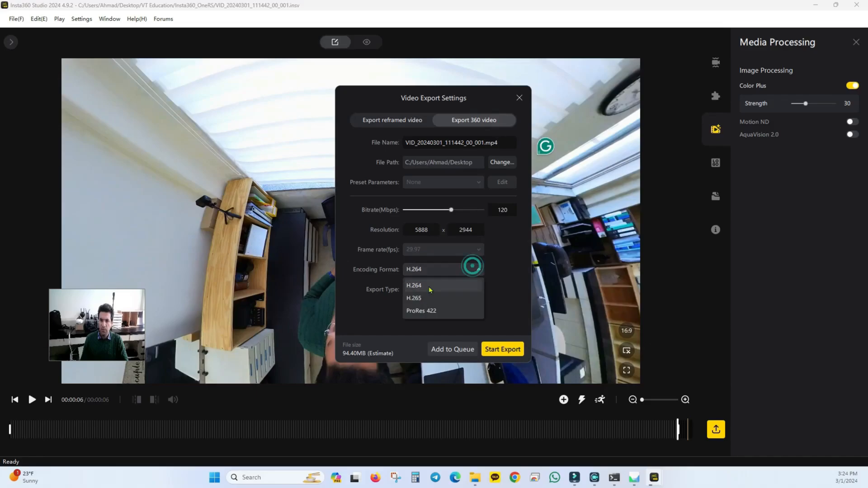
Export VID_20240301_111442_00_001(1).mov in ProRes 422 at 5888 x 2944.
{"action": "left_click", "coordinate": [422, 311]}
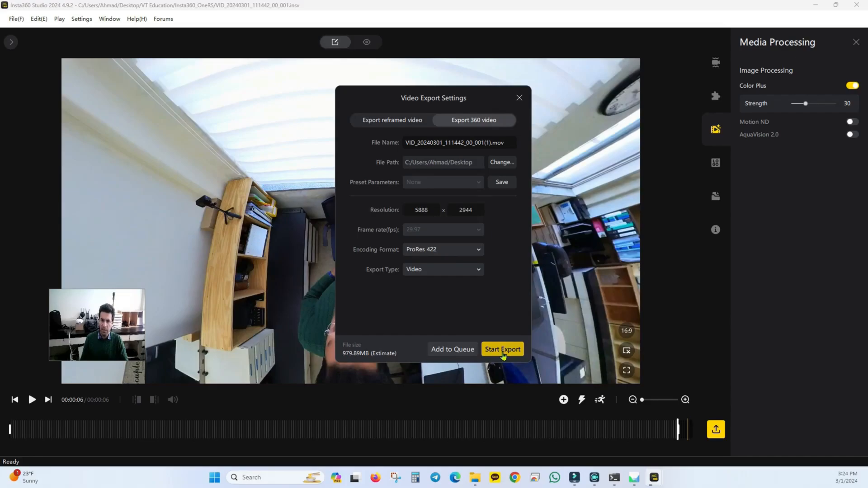
{"action": "left_click", "coordinate": [501, 350]}
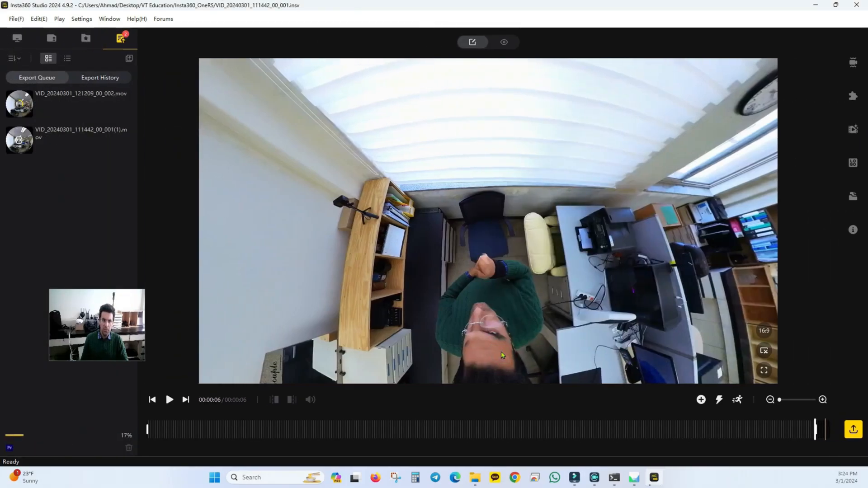
{"action": "mouse_move", "coordinate": [49, 101]}
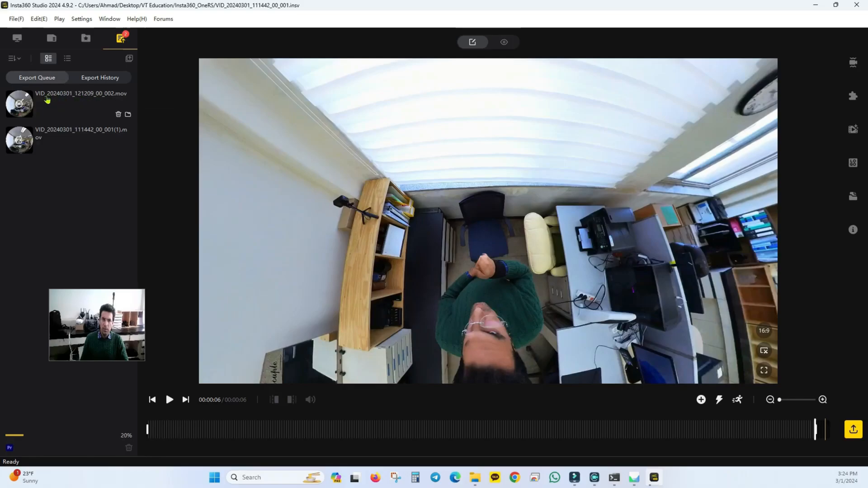
{"action": "mouse_move", "coordinate": [36, 155]}
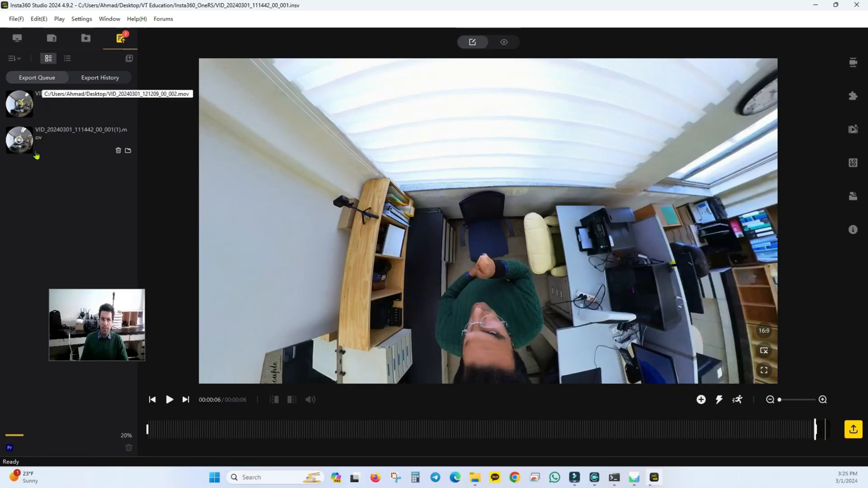
{"action": "mouse_move", "coordinate": [45, 138]}
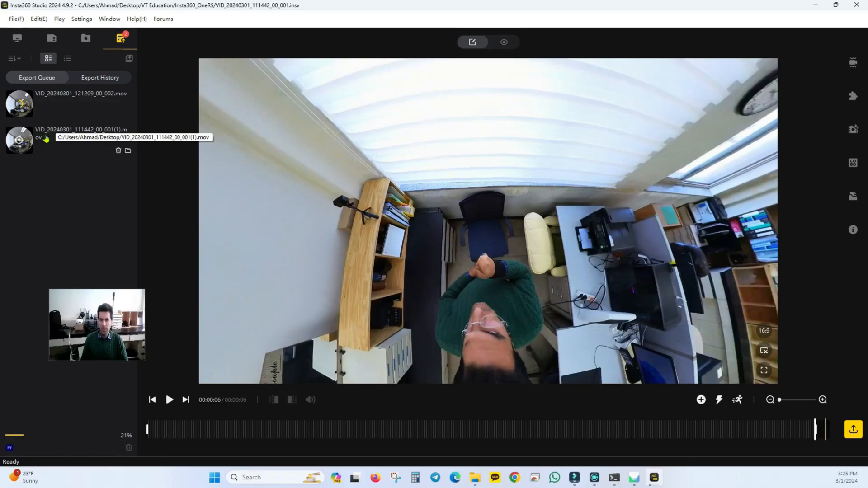